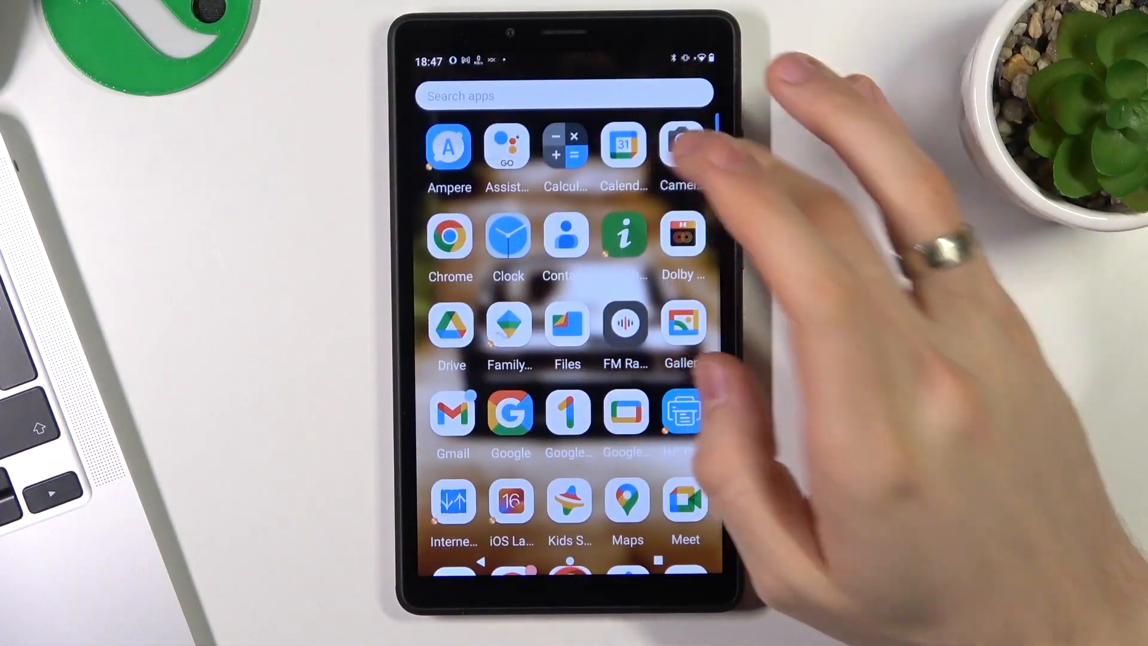
Step: Focus the Search apps bar at the top of the app drawer
click(681, 143)
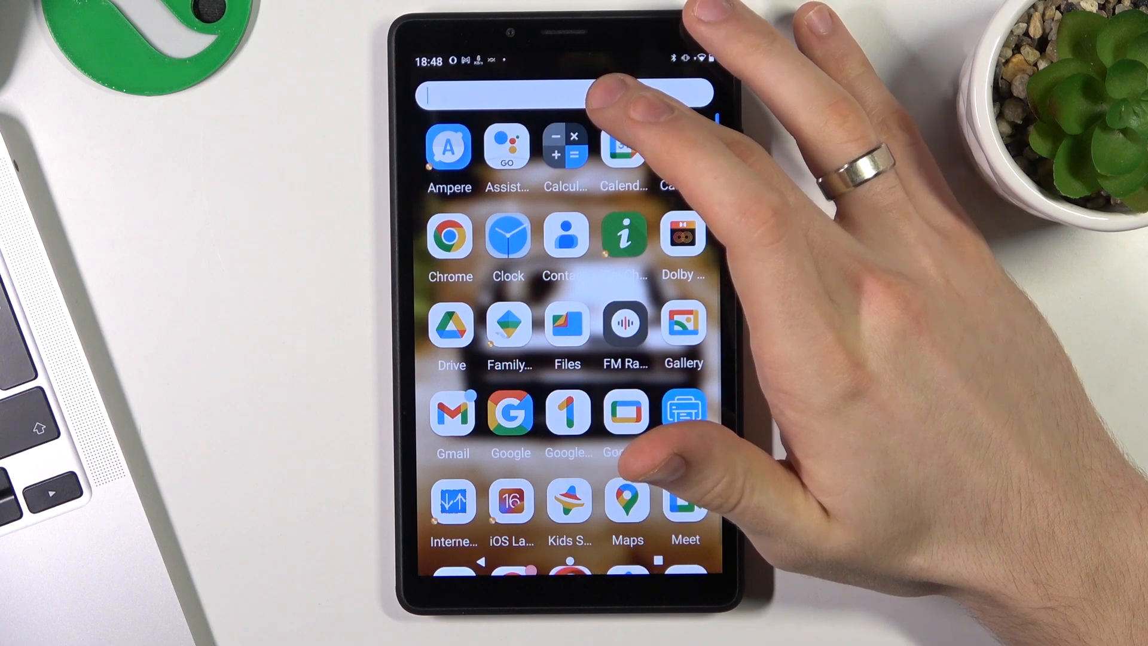
Step: Search the launcher for "Ga" and launch Gallery from the results
text(Ga)
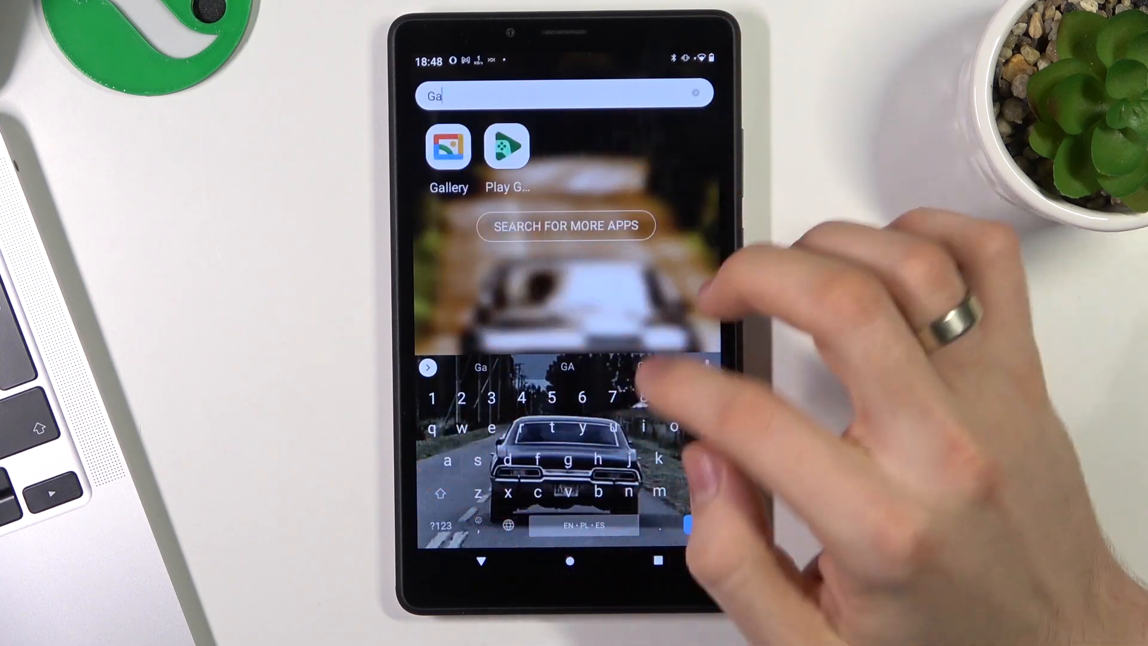
click(449, 145)
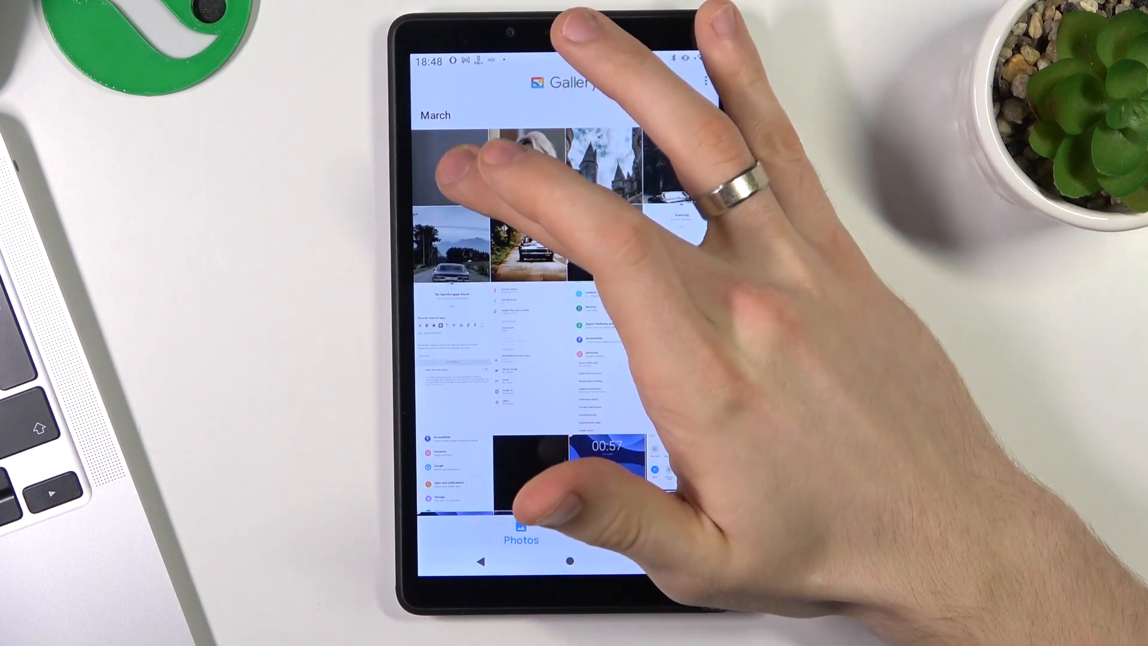
Step: Move the first dark grey March photo to the bin, then switch to Folders
click(451, 168)
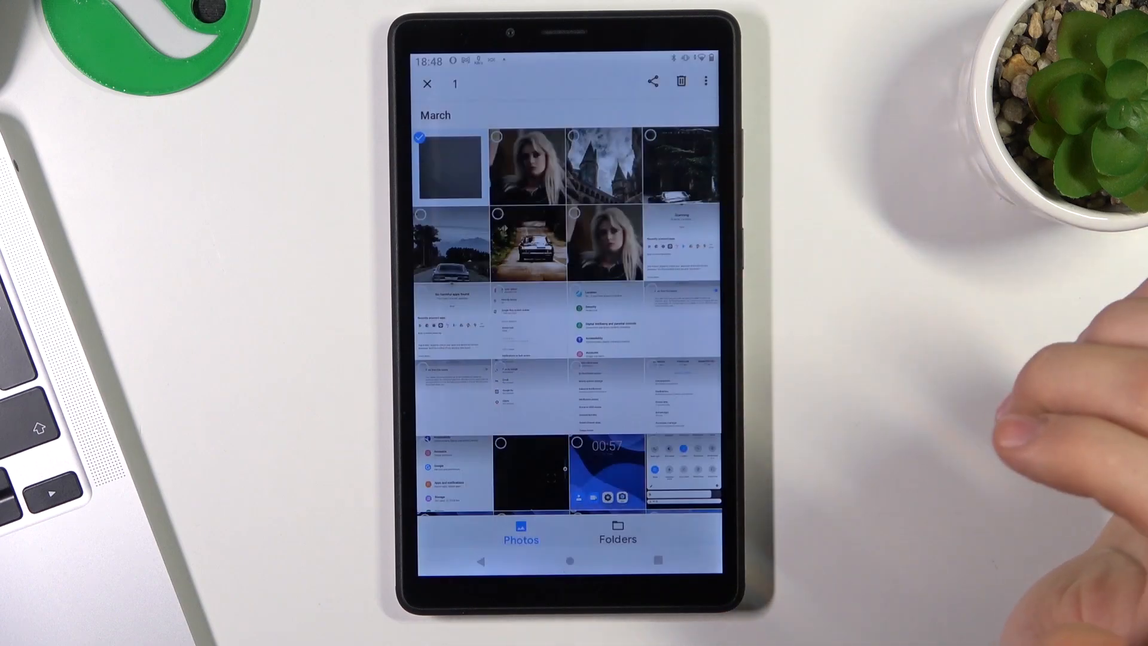
click(681, 80)
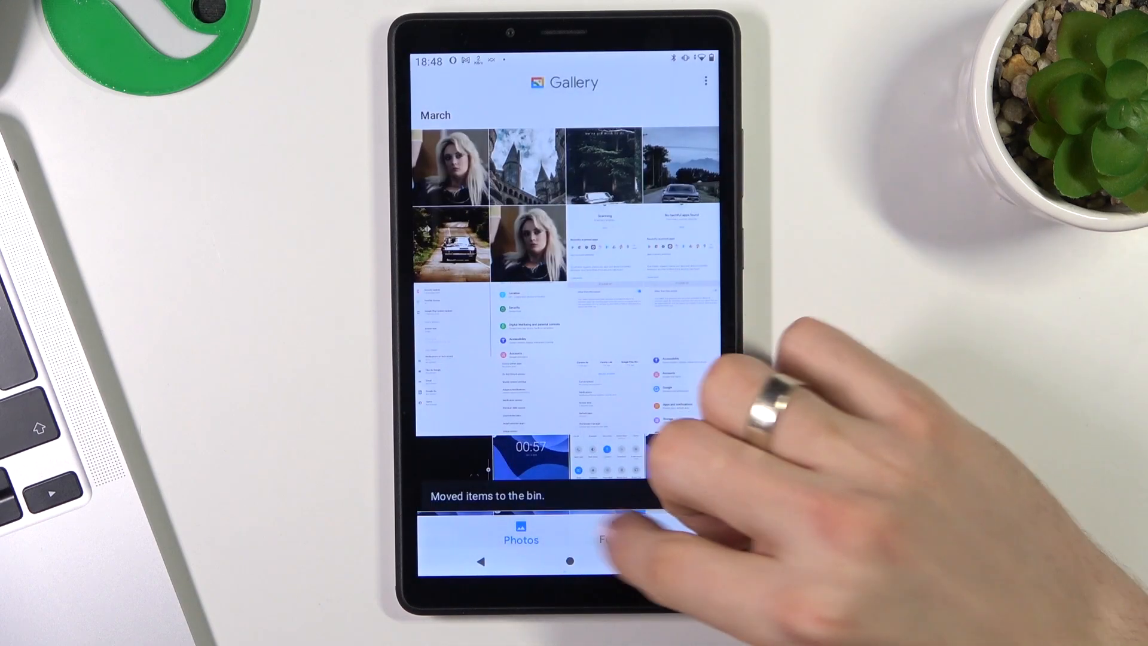
click(617, 531)
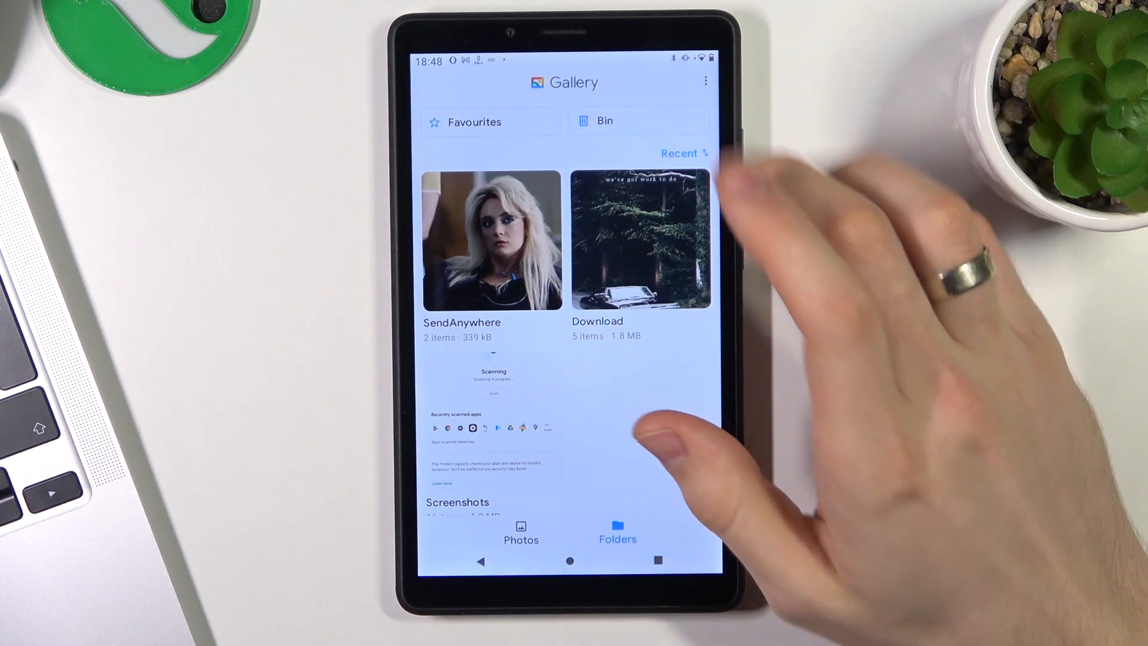
Step: Enter the Bin and select the deleted dark grey photo
click(595, 121)
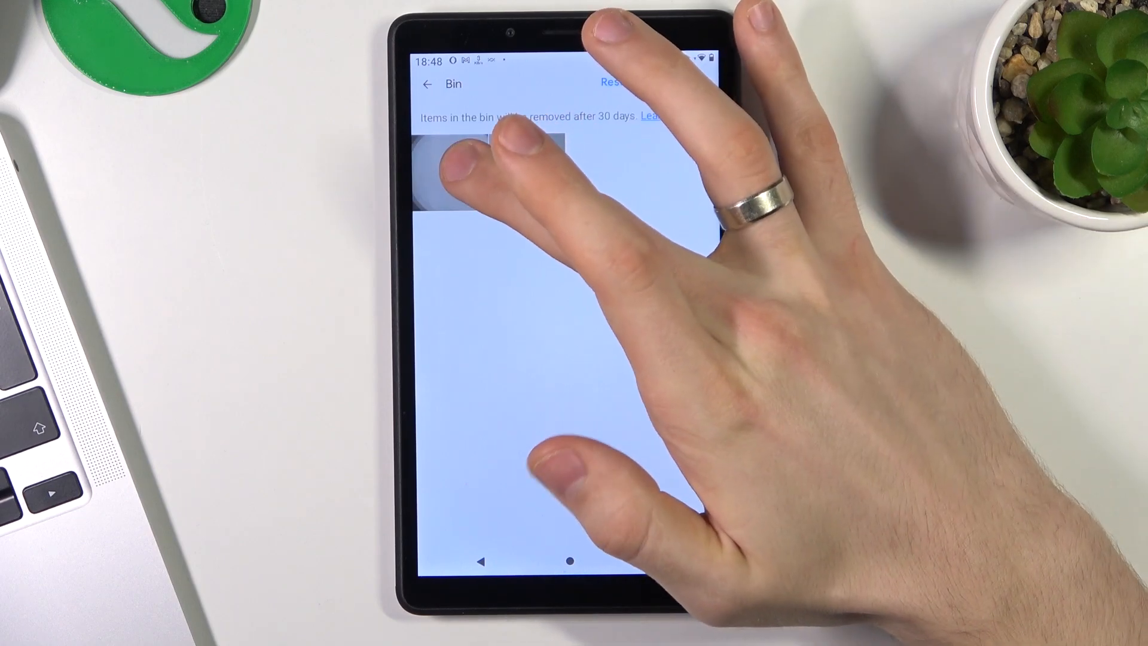
click(450, 174)
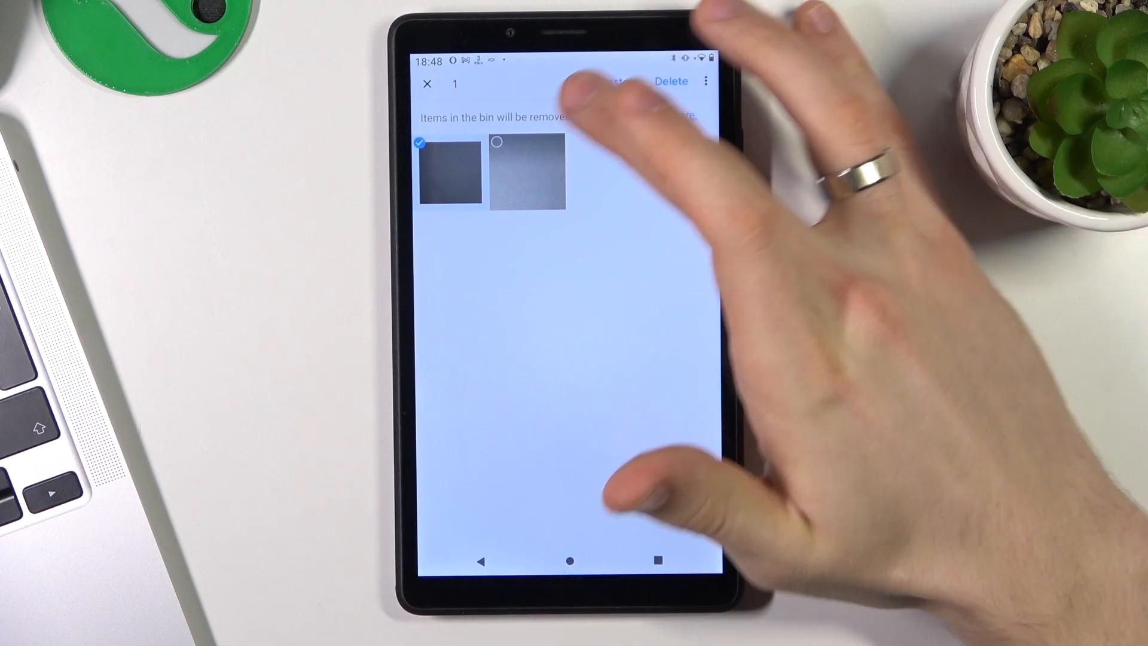
Step: Restore the dark photo, allowing the permission, and return to the Photos grid
click(619, 81)
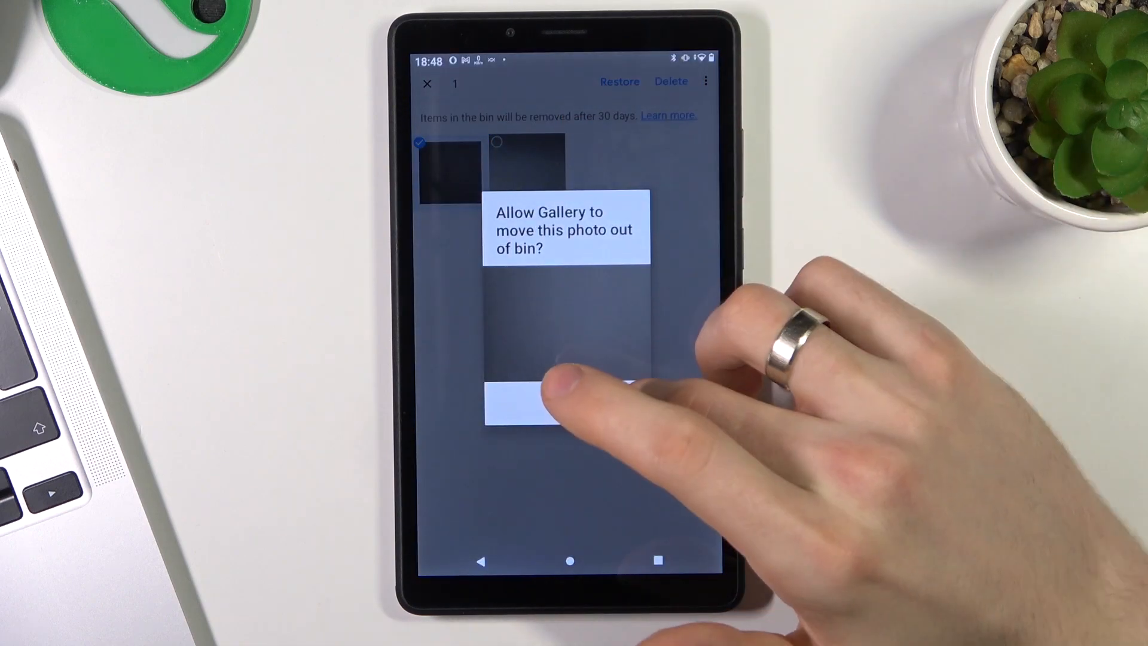
click(600, 399)
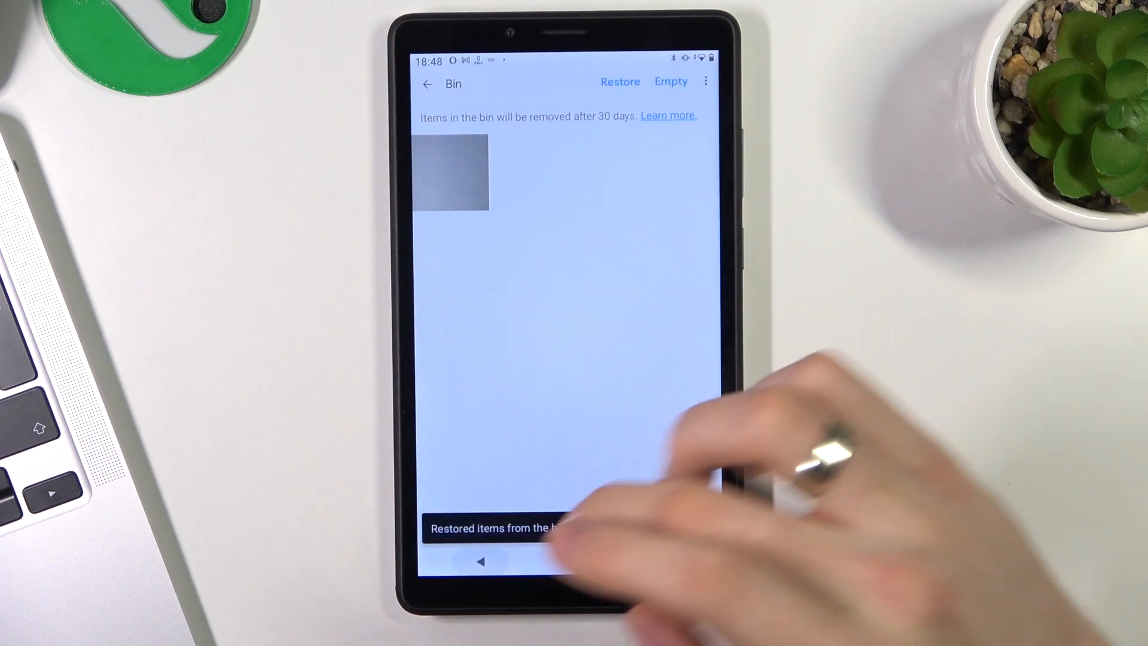
click(428, 84)
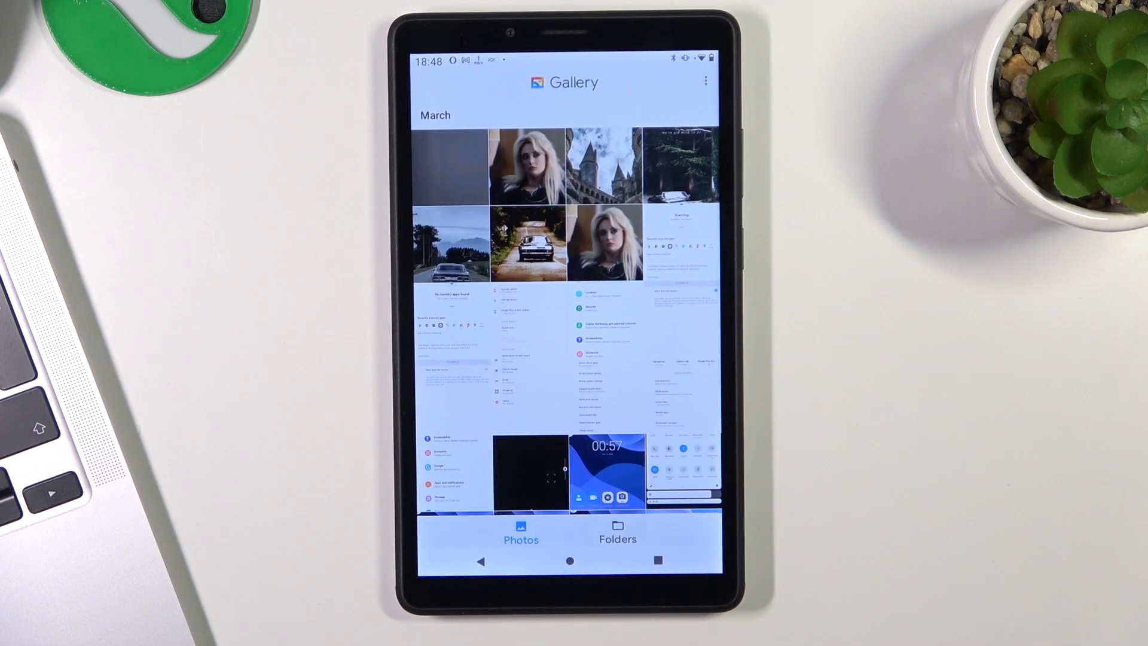